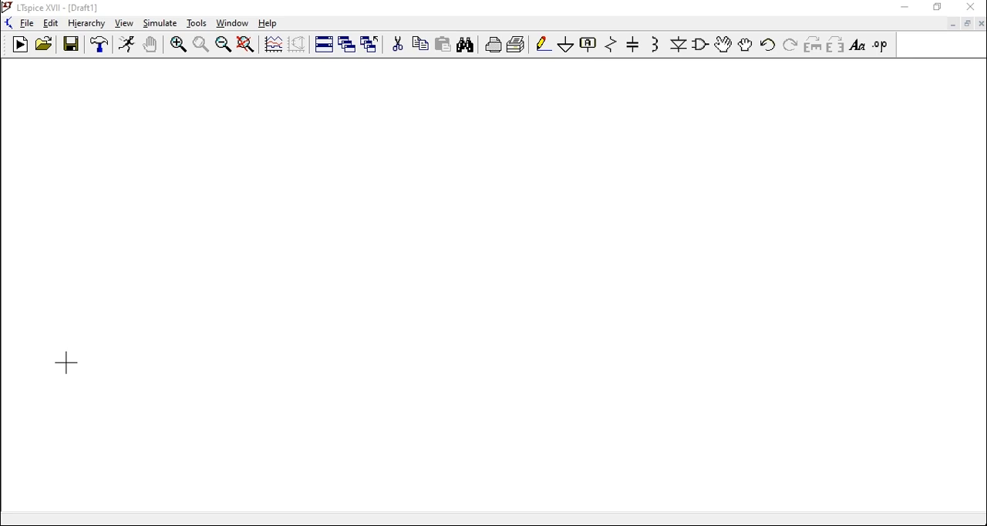
# - Place the OP07 op-amp from the OpAmps library, then position resistors to its left
pyautogui.moveTo(472, 166); pyautogui.dragTo(490, 227)
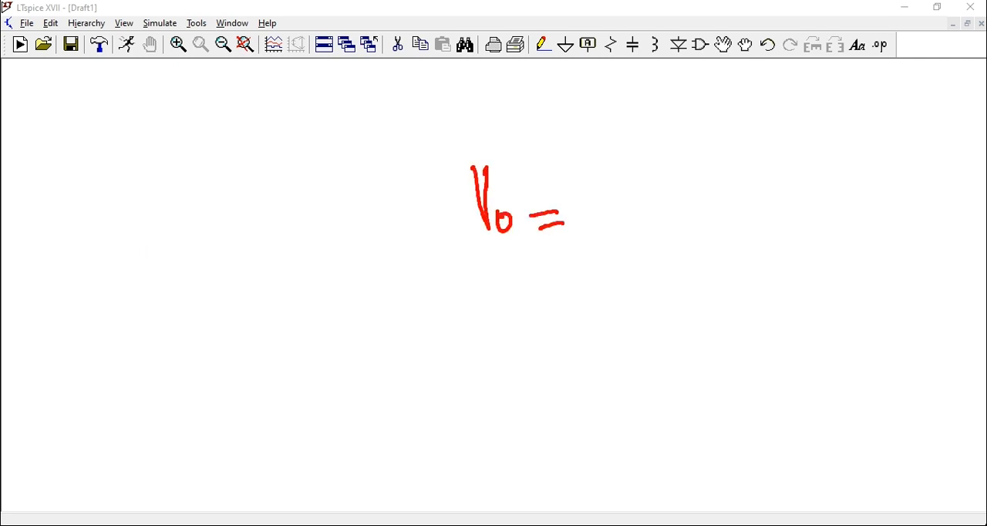
pyautogui.moveTo(616, 170); pyautogui.dragTo(679, 224)
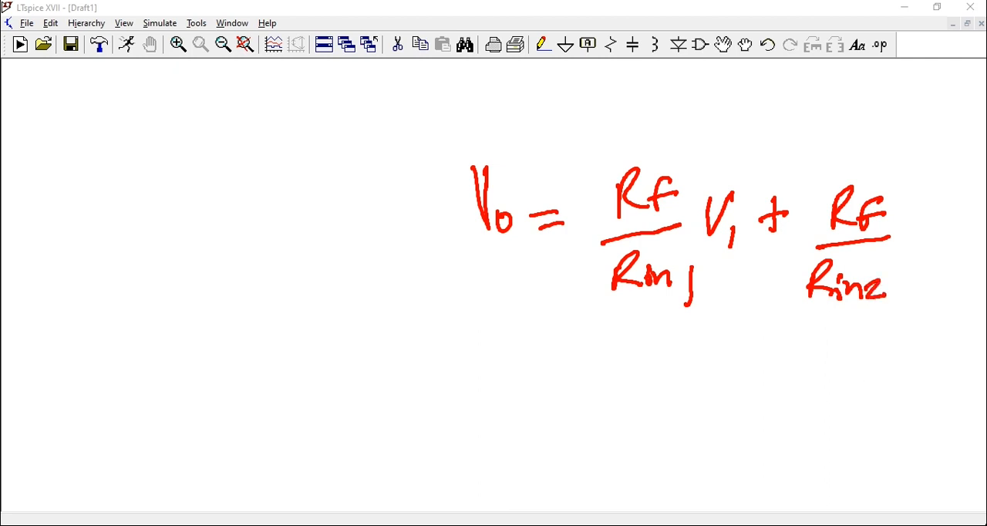
pyautogui.moveTo(902, 193); pyautogui.dragTo(929, 255)
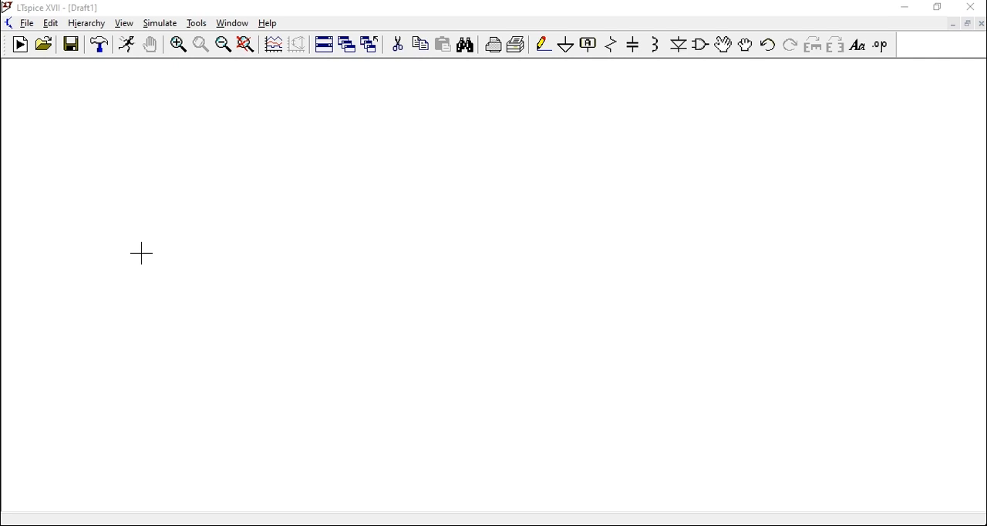
pyautogui.moveTo(222, 224)
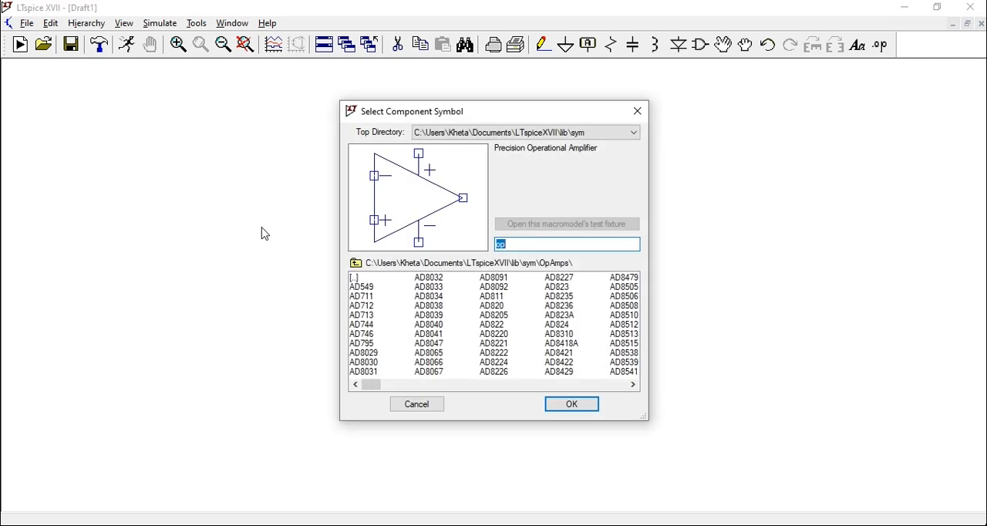
pyautogui.click(570, 403)
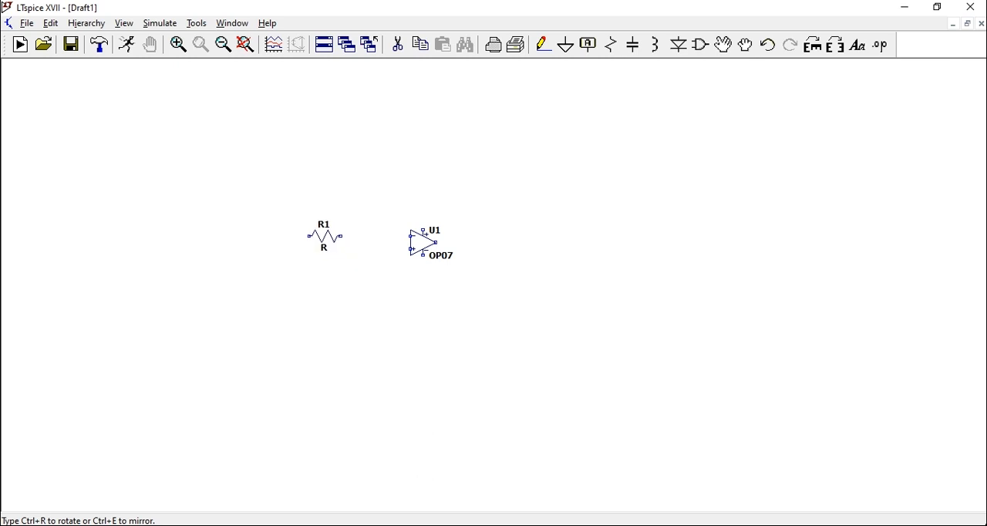
pyautogui.moveTo(324, 237); pyautogui.dragTo(291, 223)
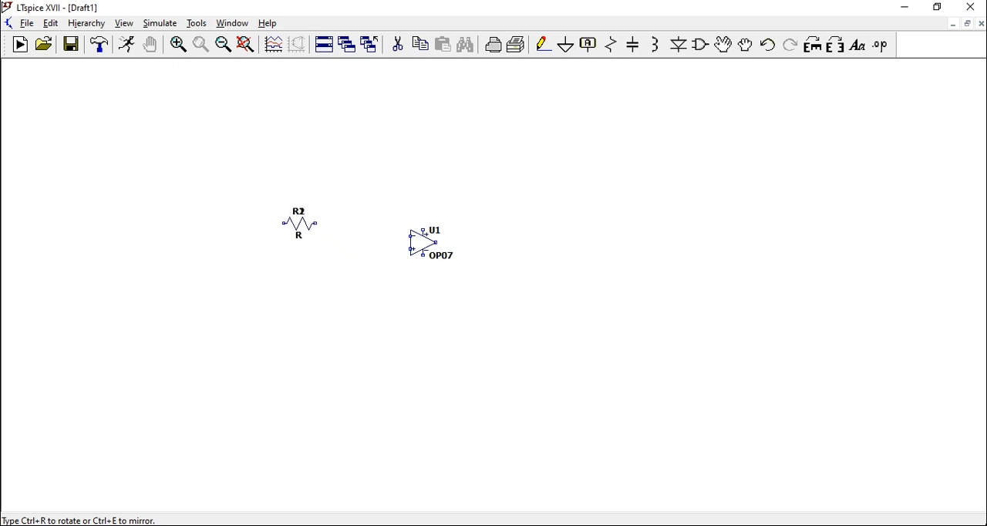
pyautogui.click(301, 247)
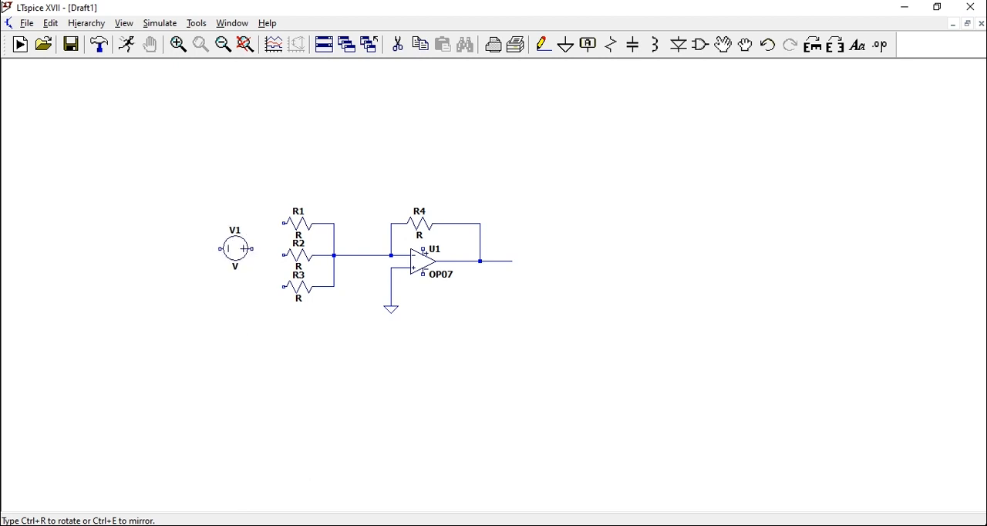
# - Move the voltage source up against resistor R1
pyautogui.moveTo(235, 248); pyautogui.dragTo(254, 223)
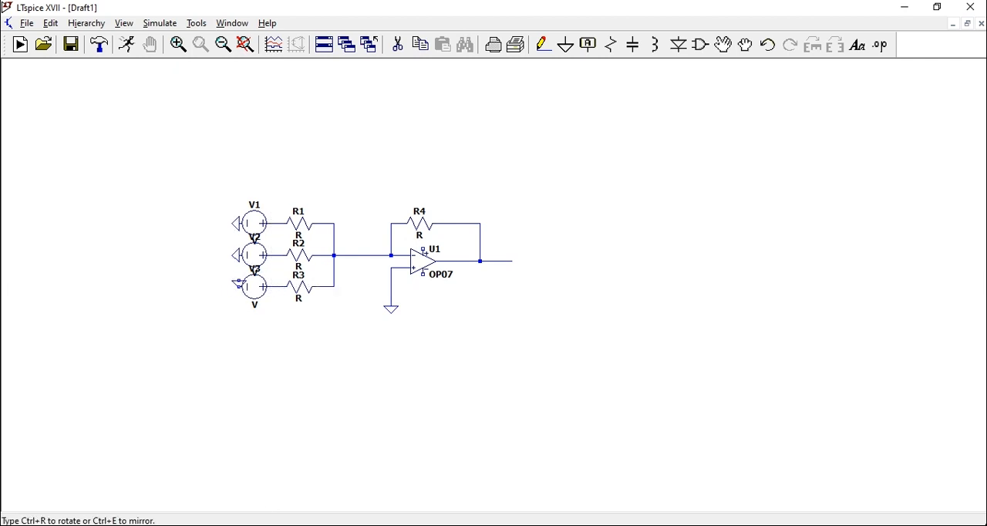
pyautogui.moveTo(544, 397)
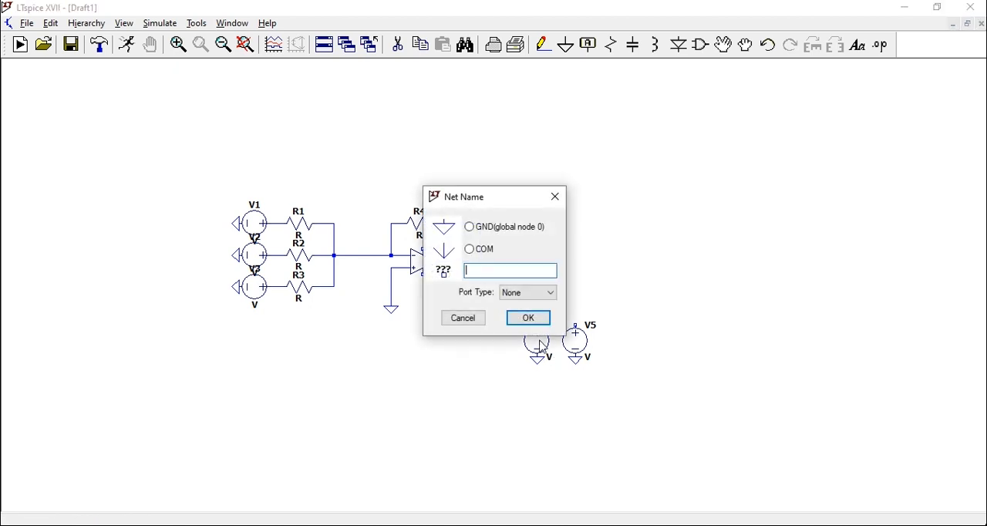
# - Label the tops of supply sources V4 and V5 with nets V+ and V−
pyautogui.click(527, 317)
pyautogui.write('V')
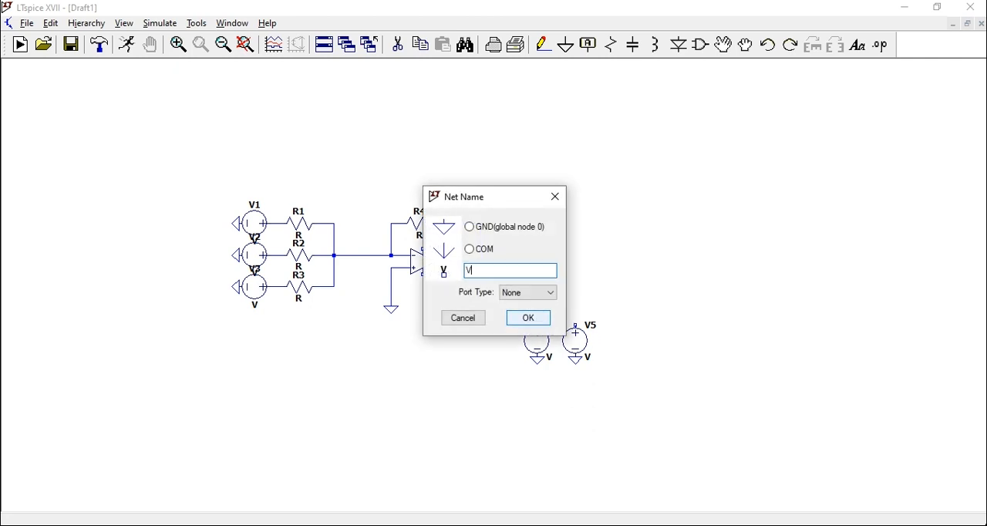
pyautogui.click(527, 317)
pyautogui.write('-')
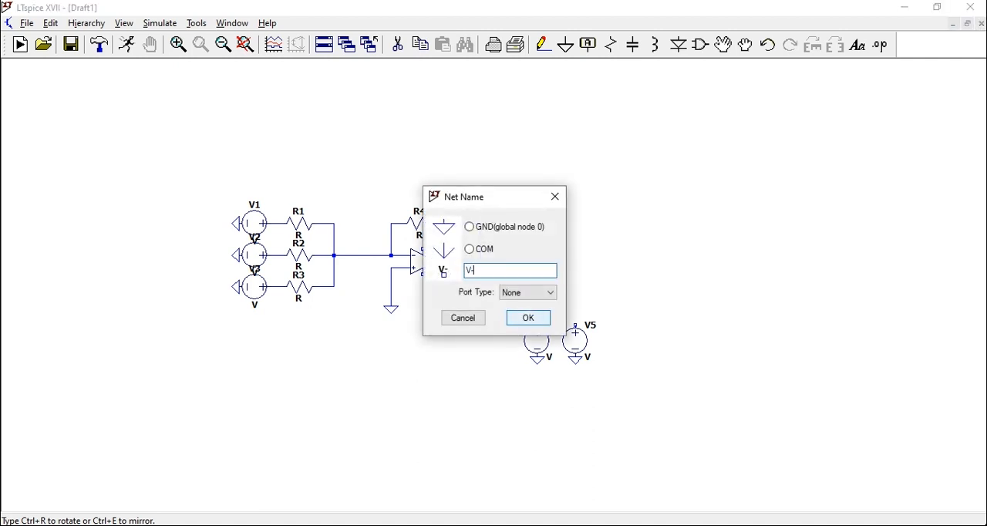
pyautogui.click(527, 317)
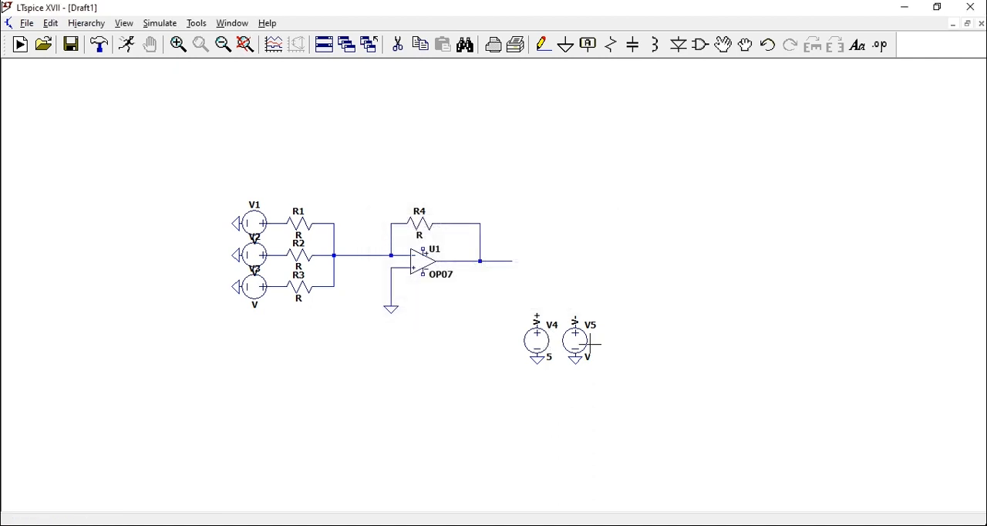
# - Set supply source V5's DC value to −5 V
pyautogui.doubleClick(574, 339)
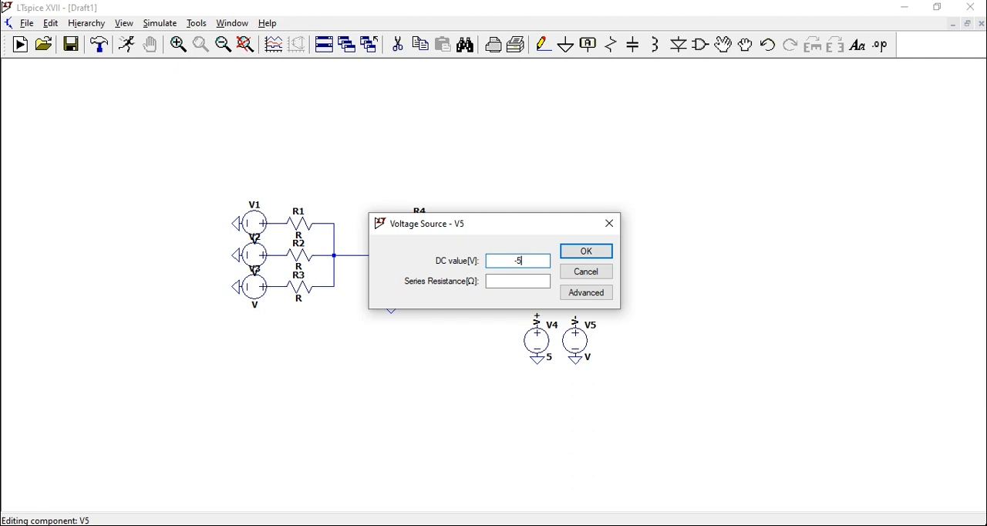
pyautogui.click(585, 251)
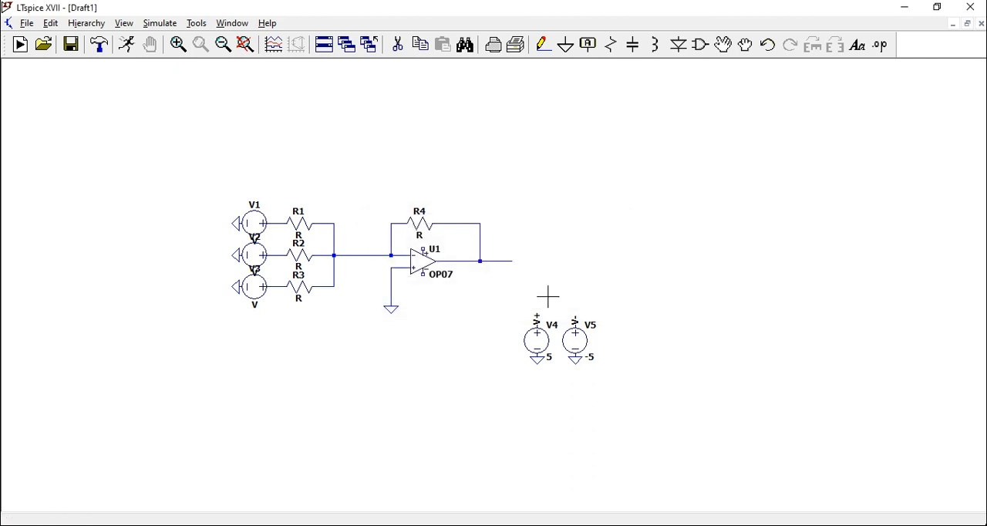
pyautogui.moveTo(537, 322)
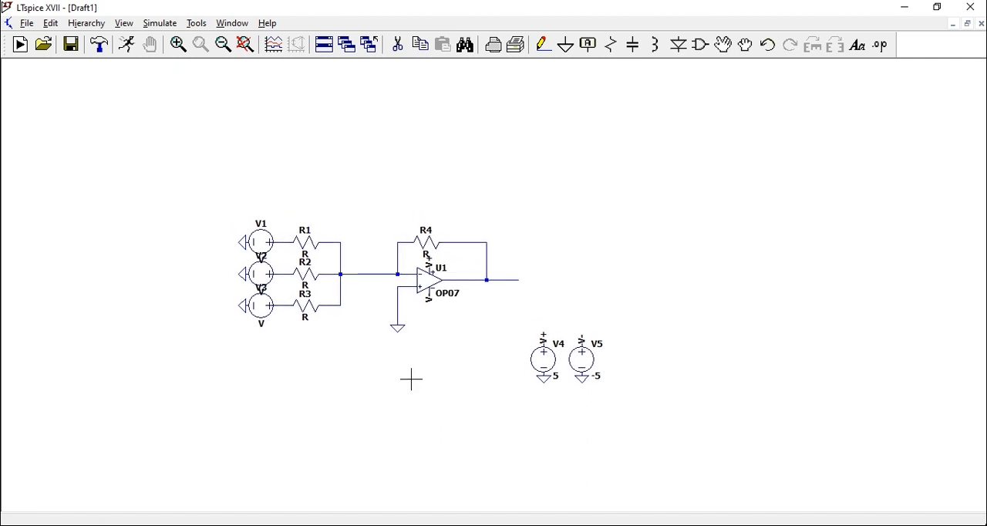
pyautogui.moveTo(324, 301)
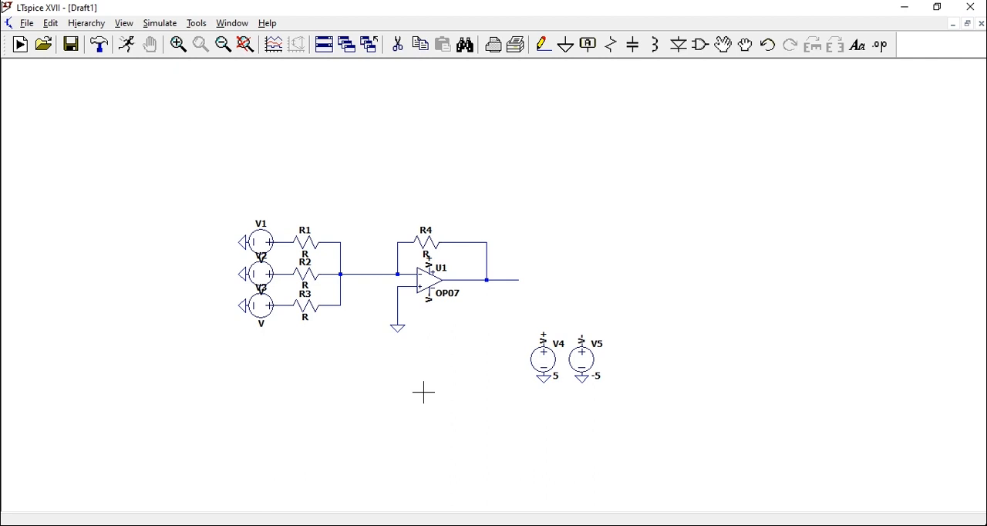
# - Open V1's settings and enter a 1 V DC value
pyautogui.doubleClick(261, 242)
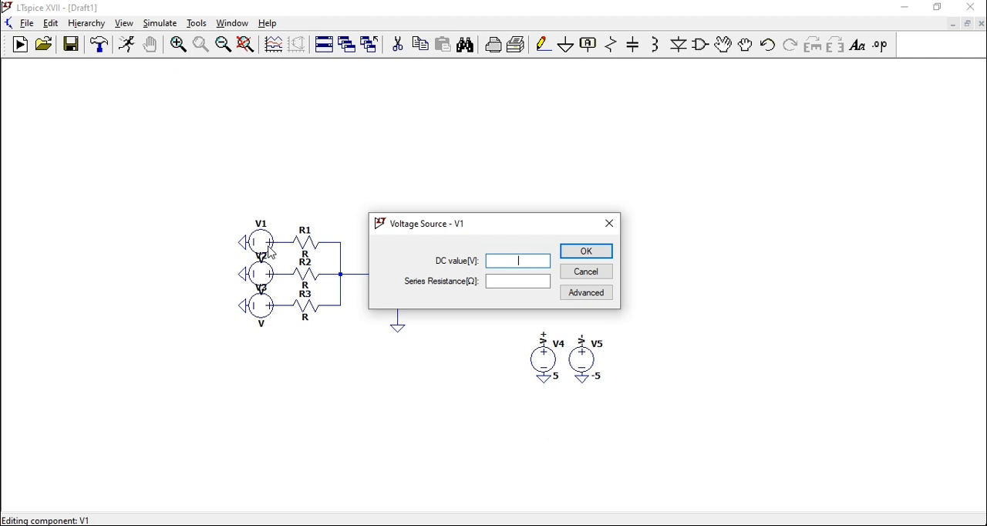
pyautogui.click(585, 251)
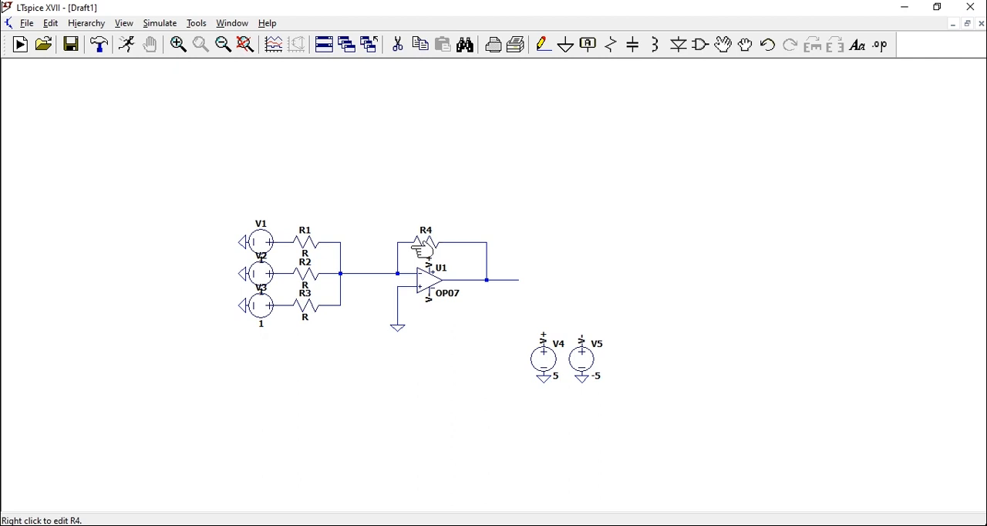
# - Set resistors R4, R1 and R3 to 1k and confirm a .tran analysis stopping at 100u
pyautogui.rightClick(425, 243)
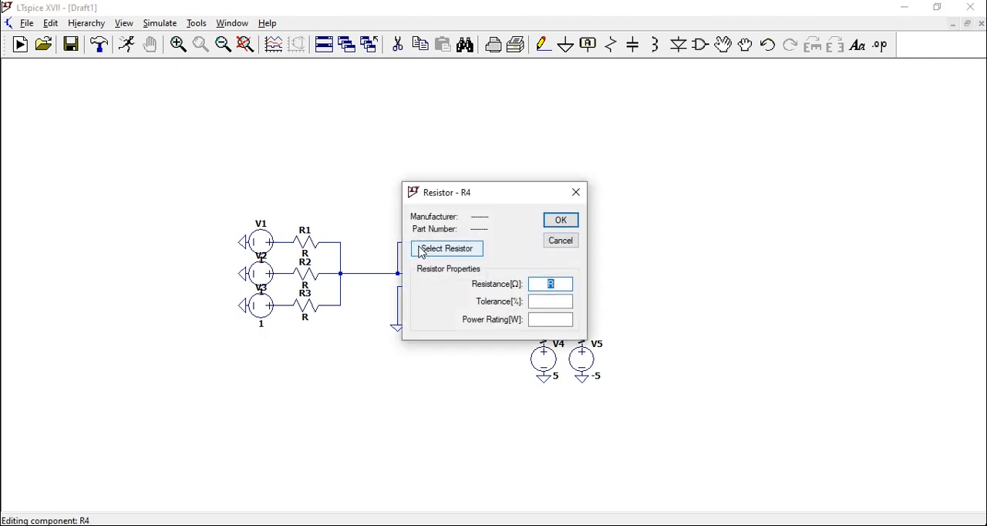
pyautogui.click(560, 220)
pyautogui.write('1k')
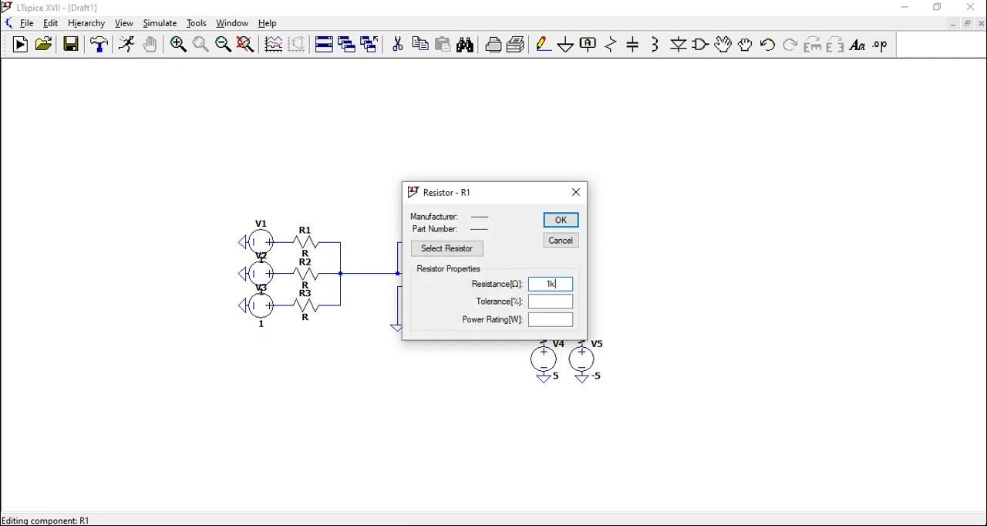
pyautogui.click(560, 220)
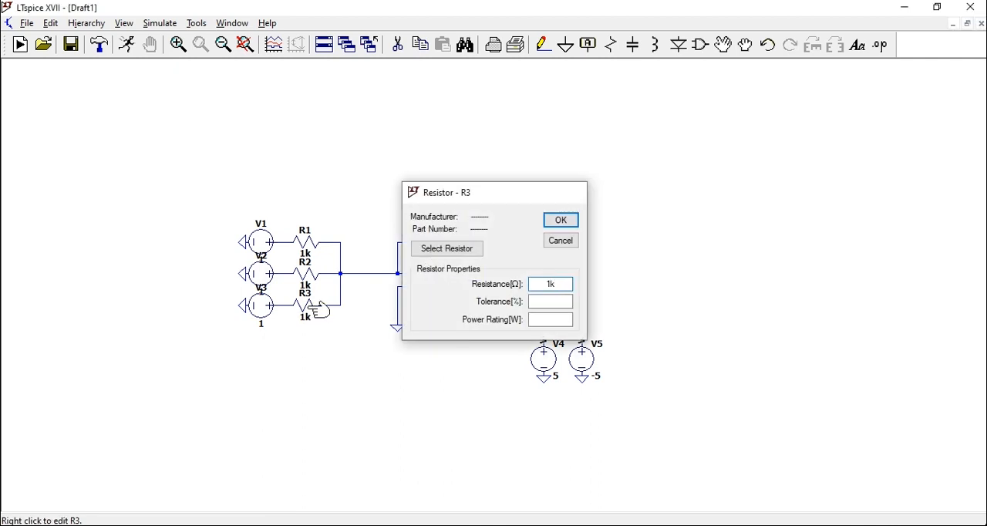
pyautogui.click(561, 220)
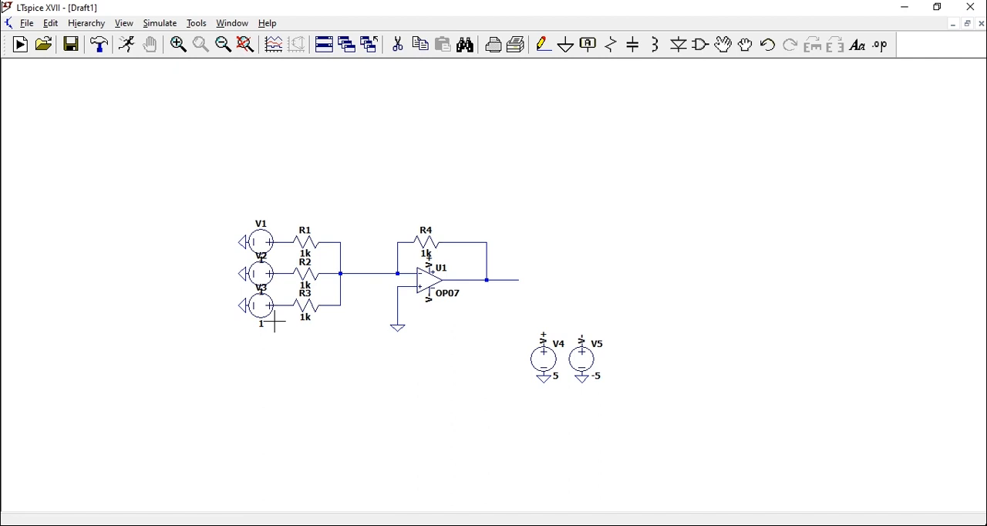
pyautogui.moveTo(300, 353)
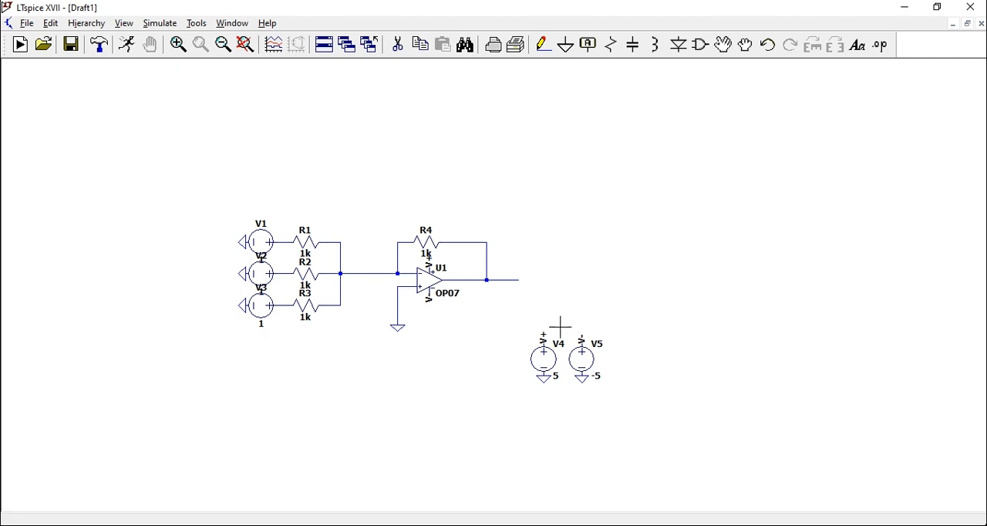
pyautogui.moveTo(90, 75)
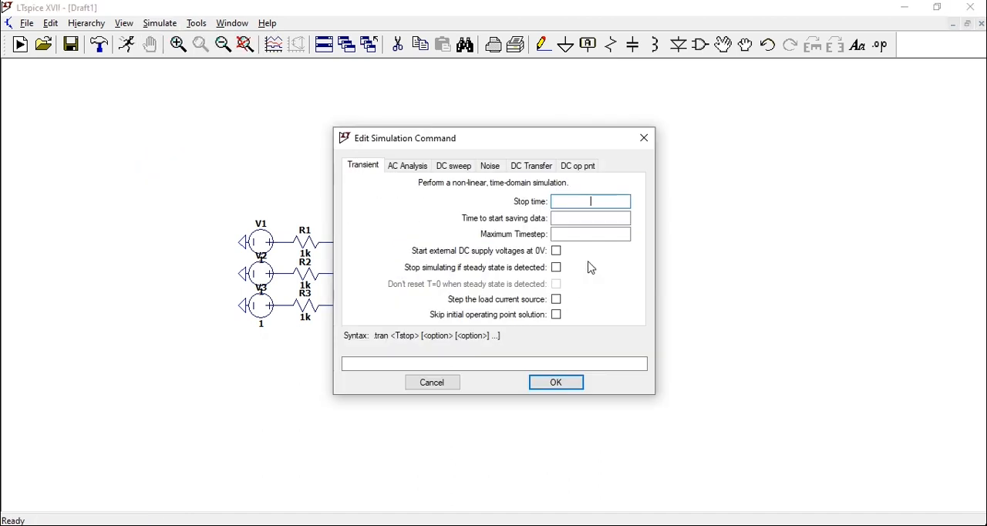
pyautogui.click(555, 382)
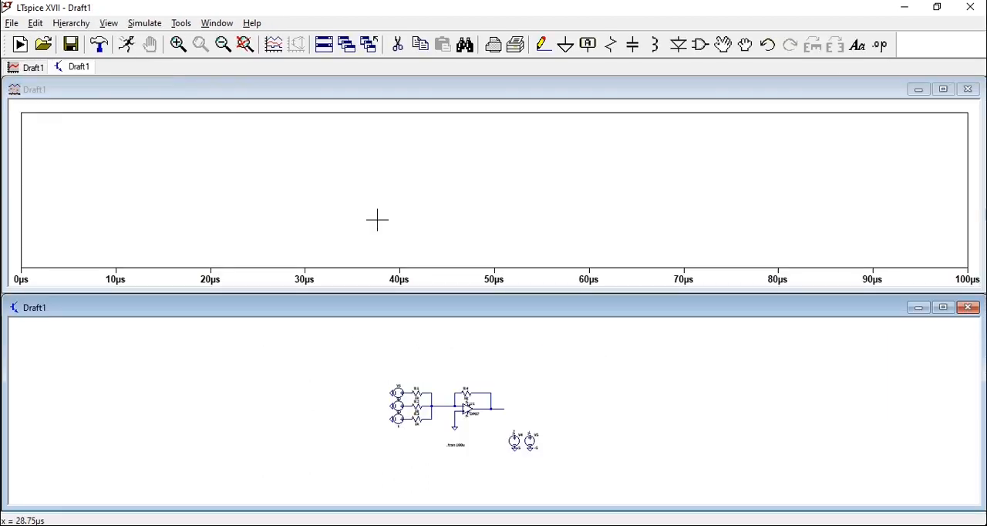
# - Probe the op-amp output wire to plot V(n003) at −3 V
pyautogui.click(478, 407)
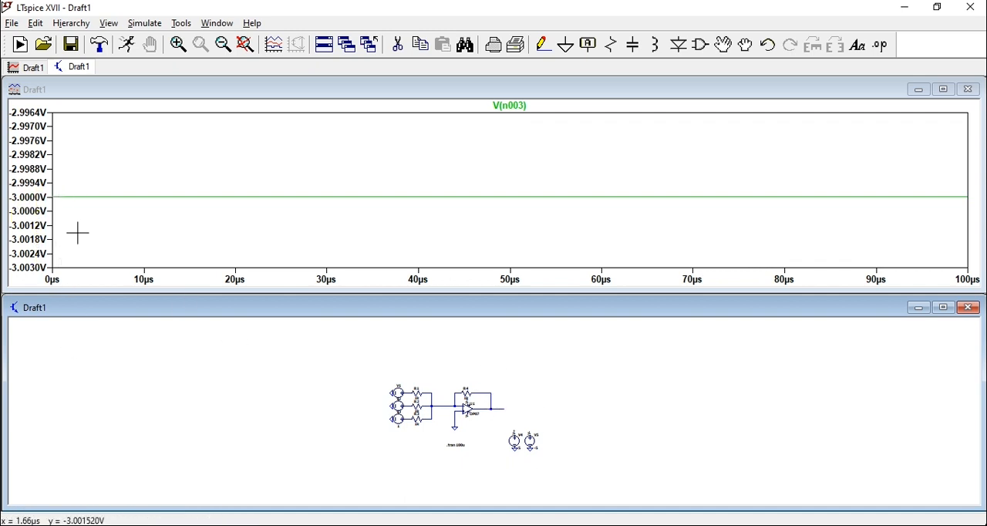
pyautogui.moveTo(303, 391)
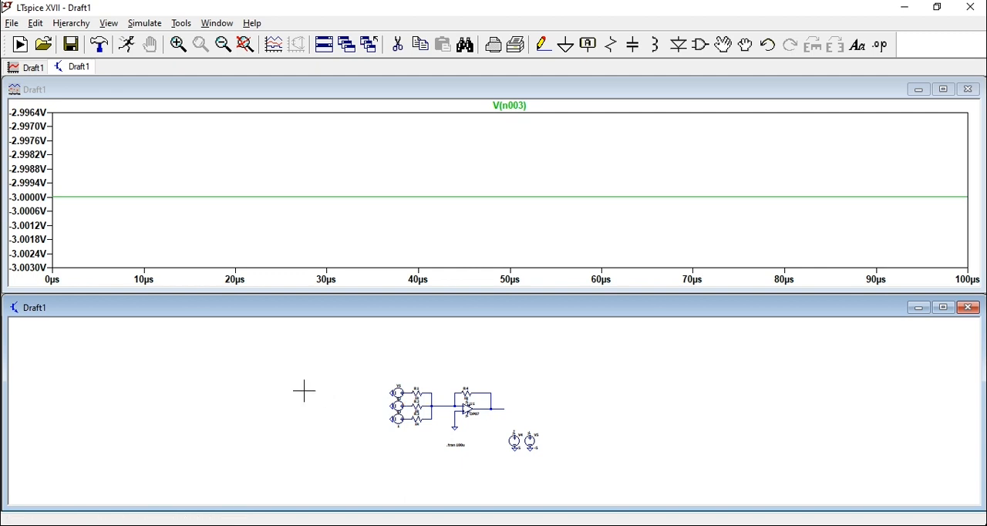
pyautogui.moveTo(354, 386)
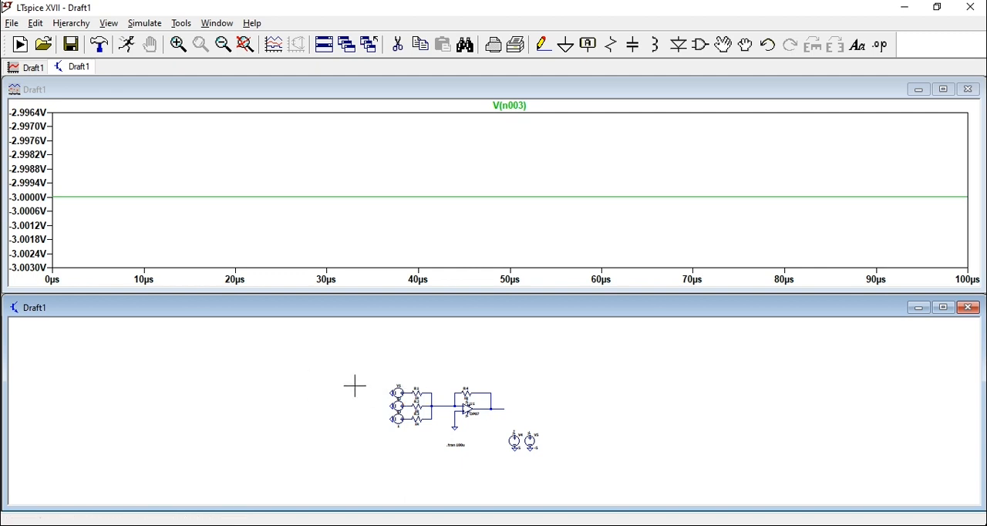
pyautogui.moveTo(527, 371)
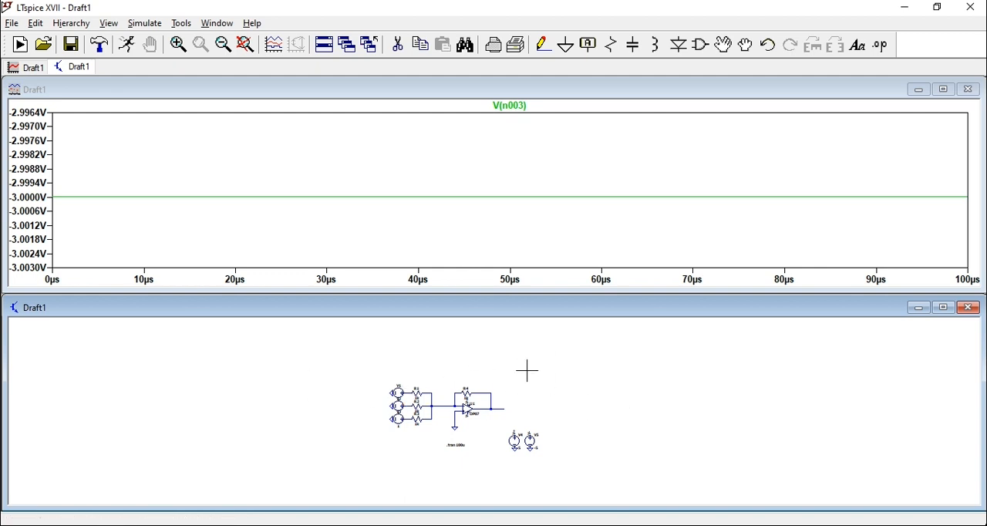
pyautogui.moveTo(516, 371)
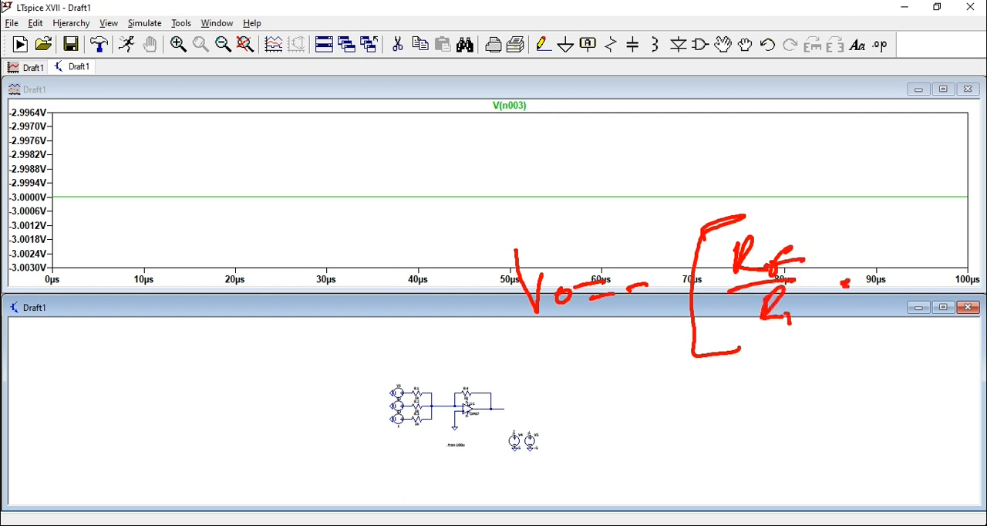
# - Open the Net Name dialog for the op-amp output wire
pyautogui.moveTo(918, 231); pyautogui.dragTo(940, 358)
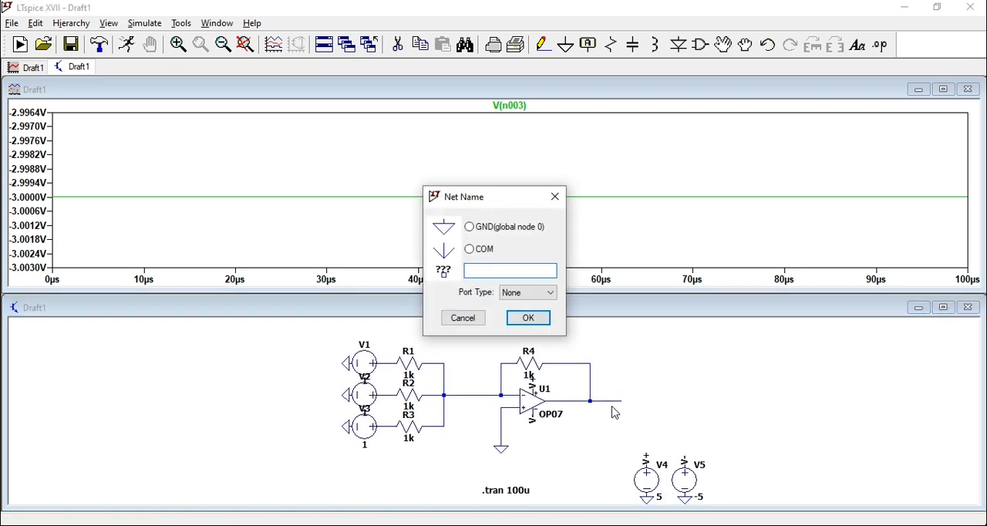
# - Enter the net name 'Vout' and drop the label on the output wire
pyautogui.write('Vout')
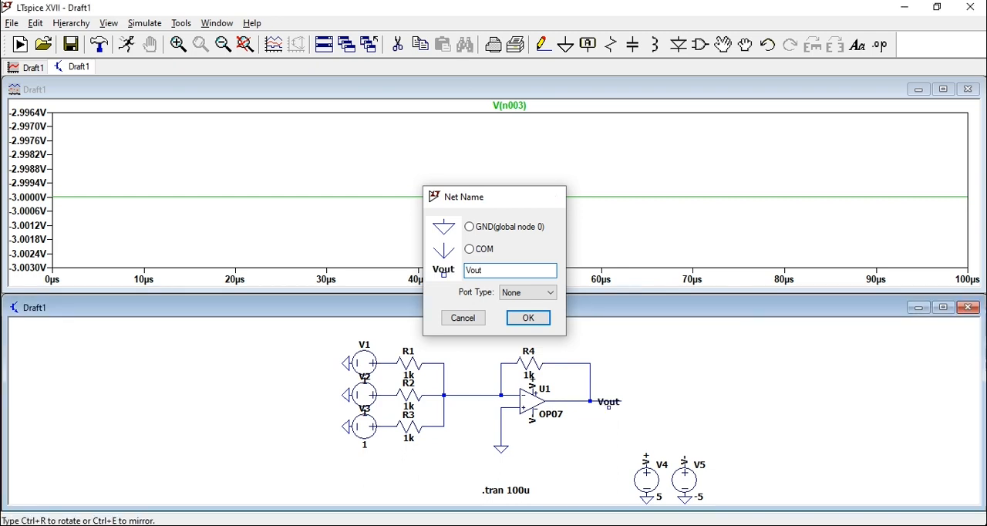
pyautogui.click(528, 317)
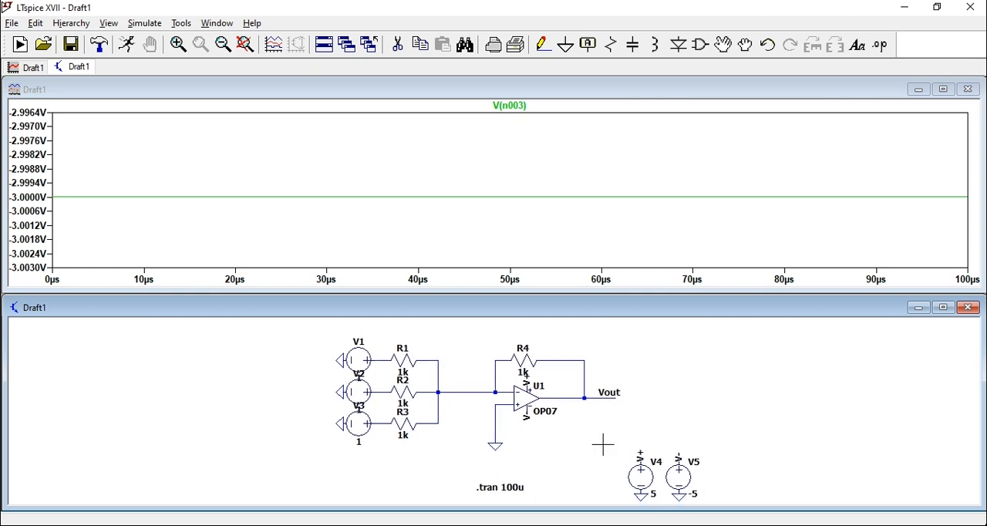
pyautogui.click(528, 397)
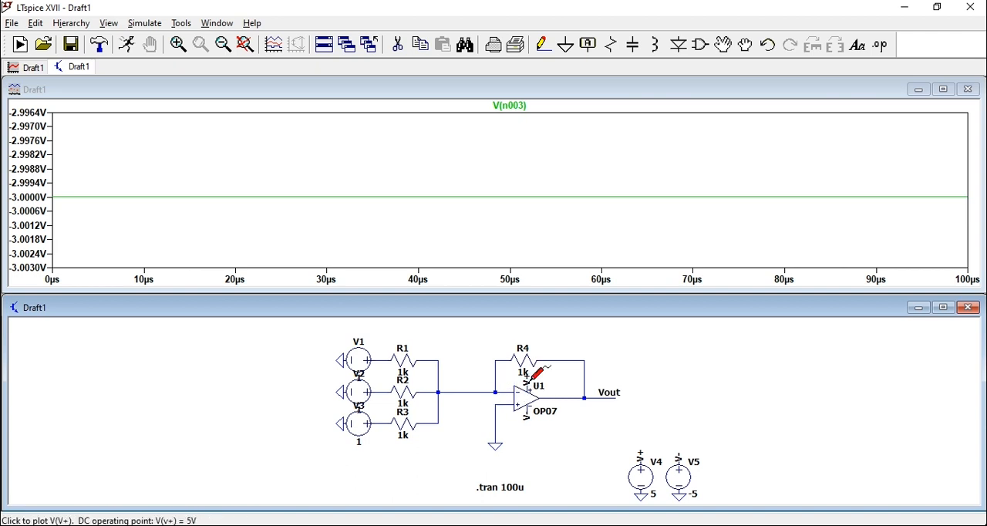
pyautogui.moveTo(676, 387)
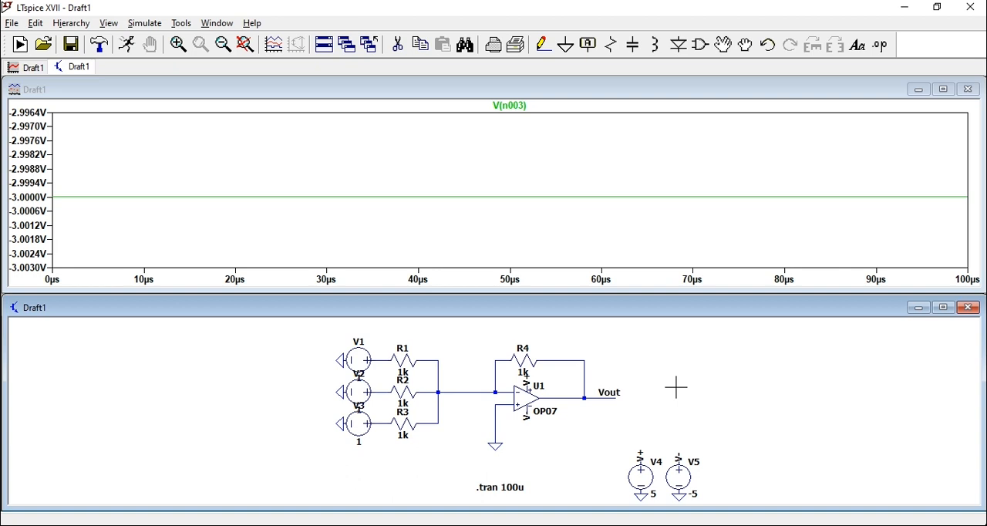
pyautogui.moveTo(451, 378)
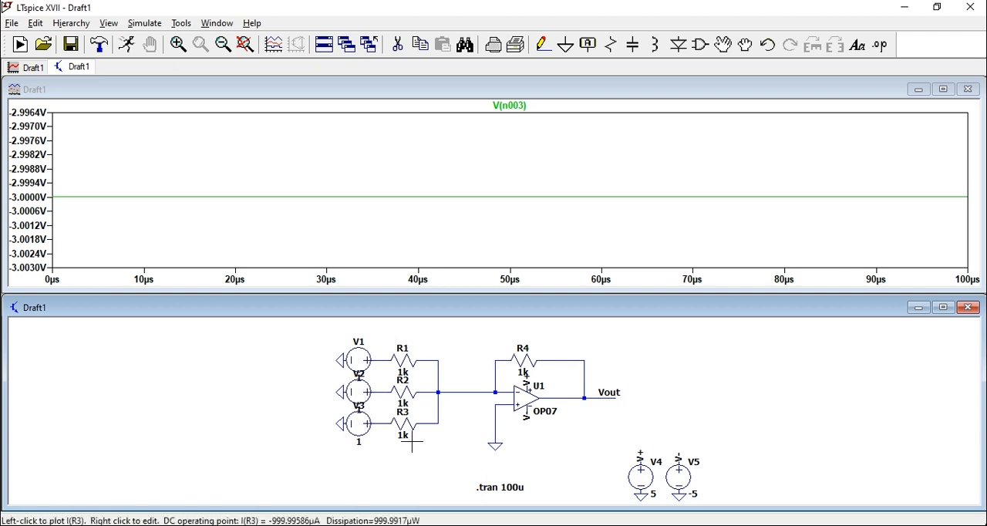
pyautogui.moveTo(568, 415)
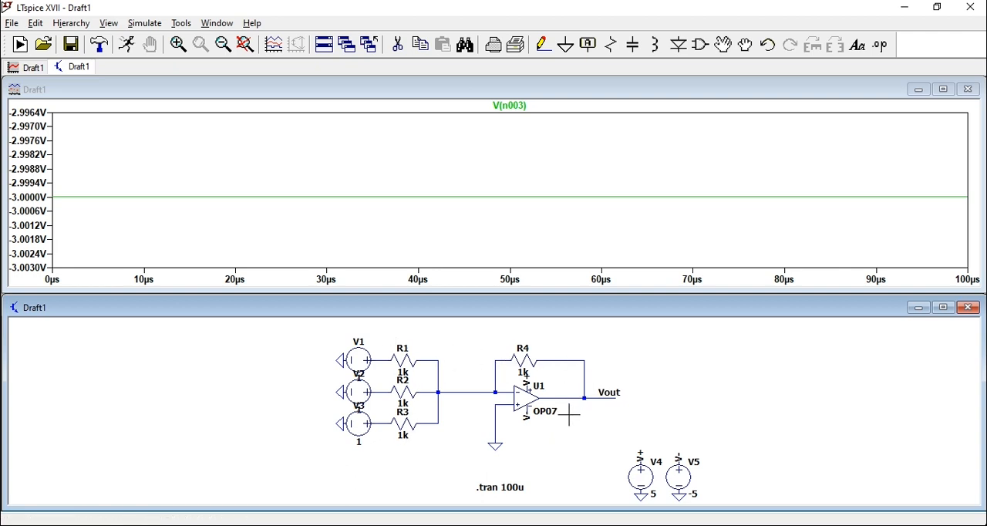